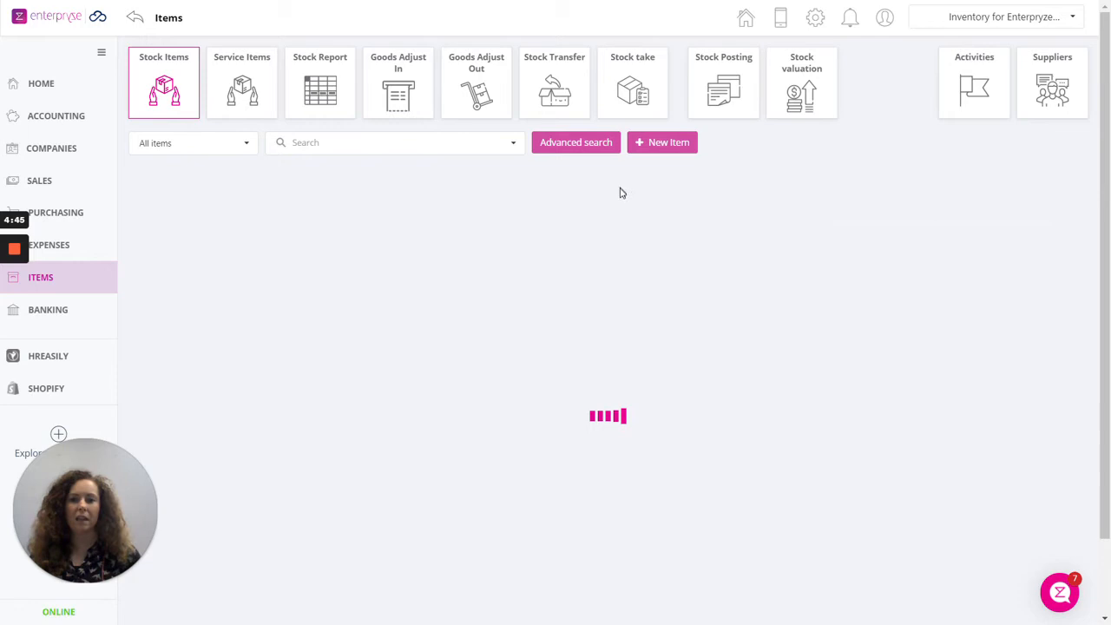
- Open the Stock take page under Items
{"action": "left_click", "coordinate": [633, 82]}
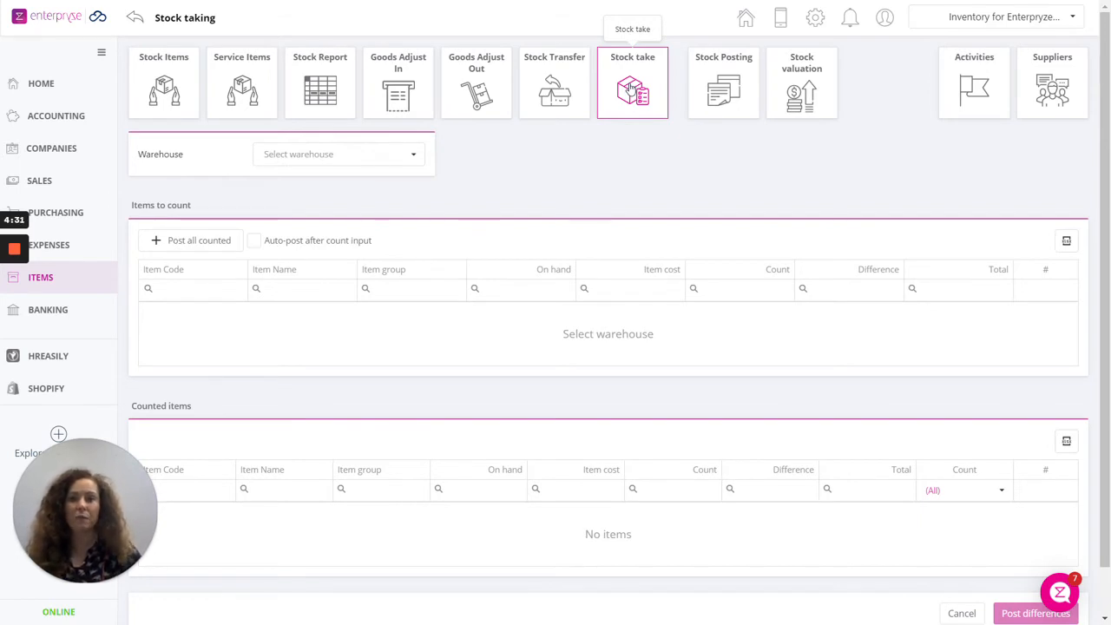
{"action": "mouse_move", "coordinate": [301, 190]}
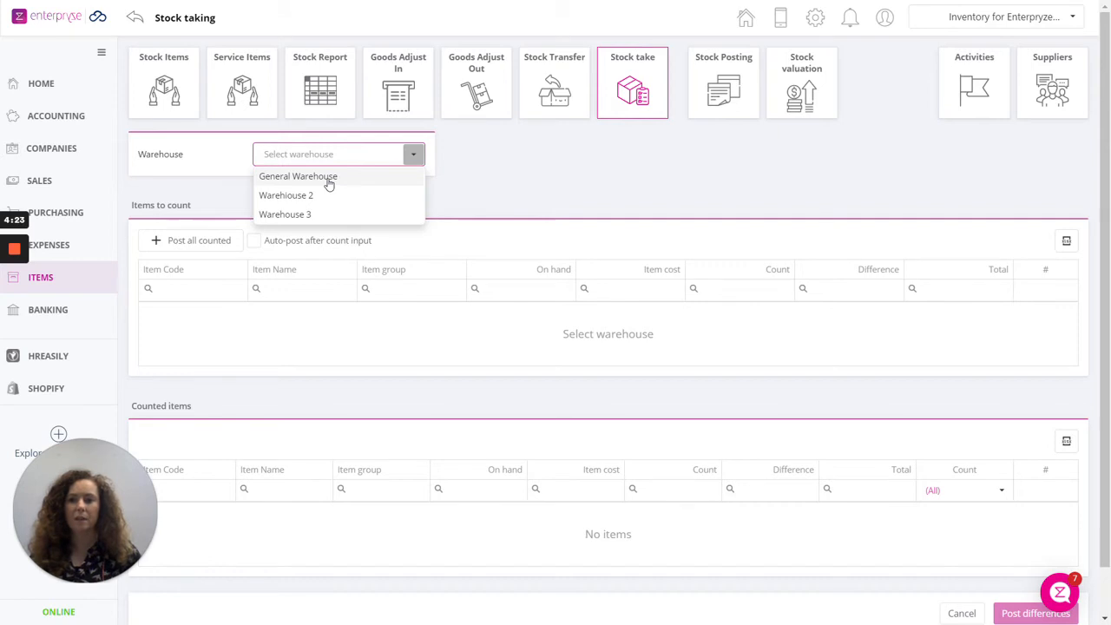
- Choose Warehouse 2 for the stock take and select the Apples count cell
{"action": "left_click", "coordinate": [285, 195]}
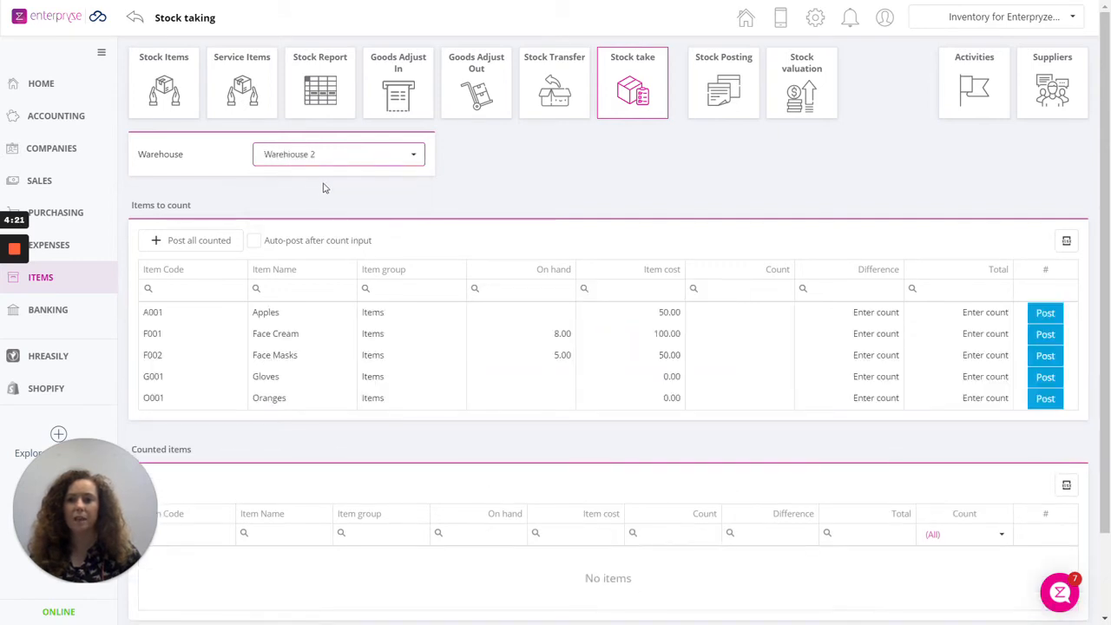
{"action": "mouse_move", "coordinate": [154, 200]}
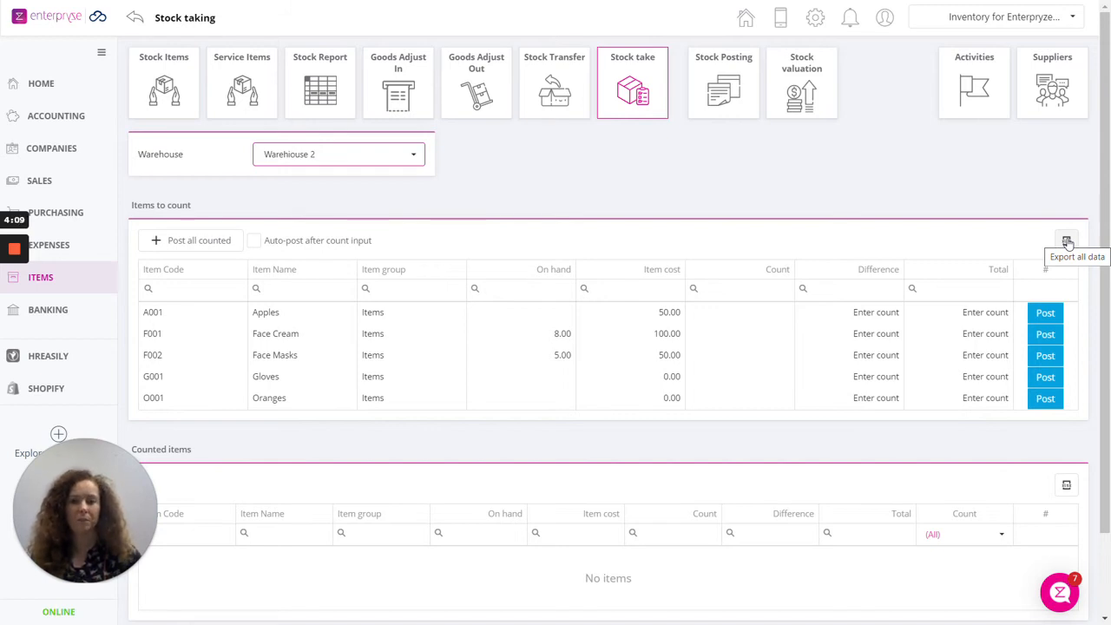
{"action": "mouse_move", "coordinate": [816, 207]}
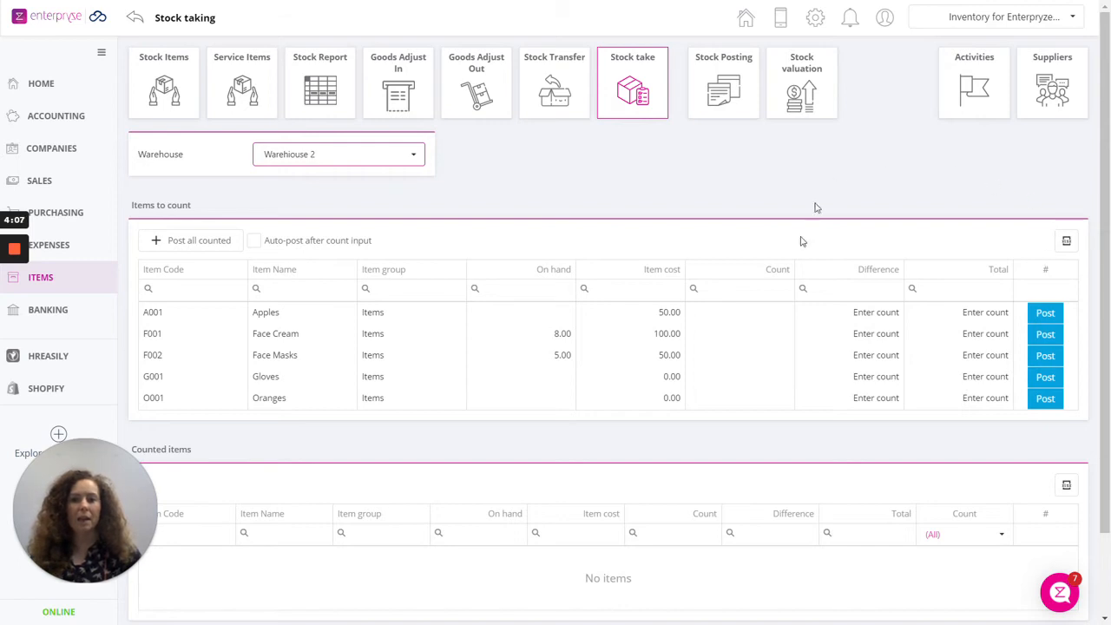
{"action": "left_click", "coordinate": [738, 311]}
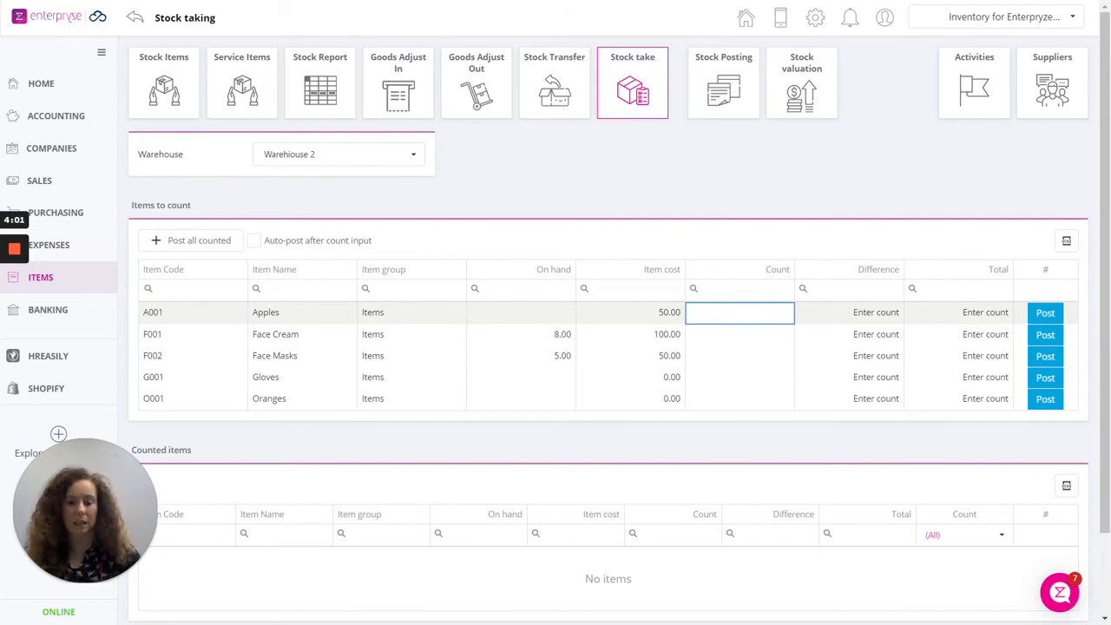
- Enter counts of 10 Apples, 10 Face Cream and 12 Face Masks
{"action": "type", "text": "10.00"}
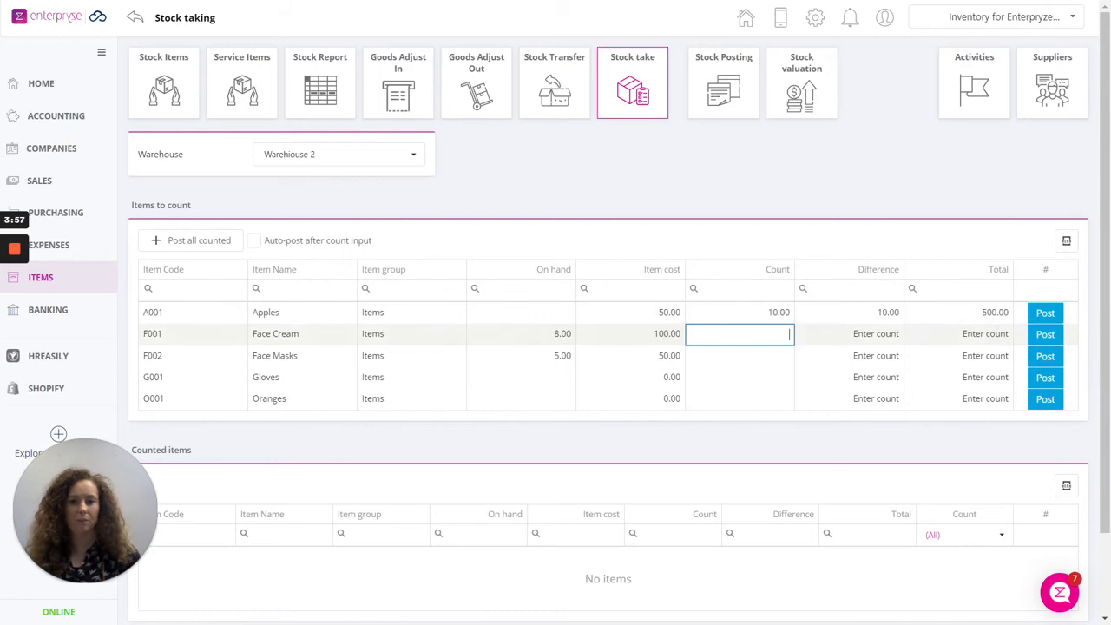
{"action": "type", "text": "10"}
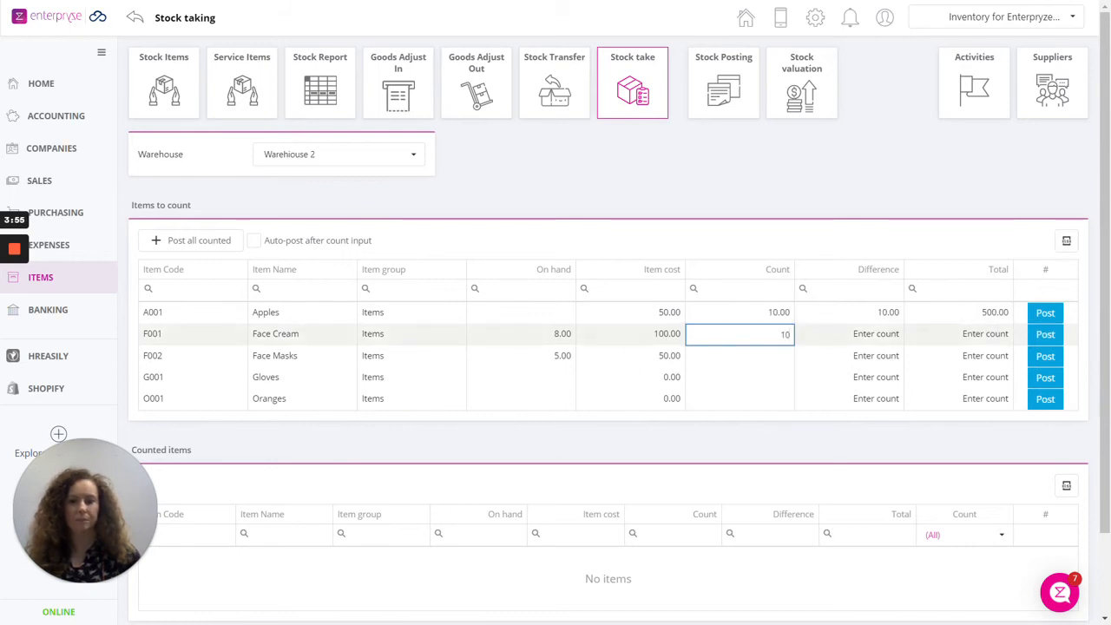
{"action": "key", "text": "Enter"}
{"action": "type", "text": "12"}
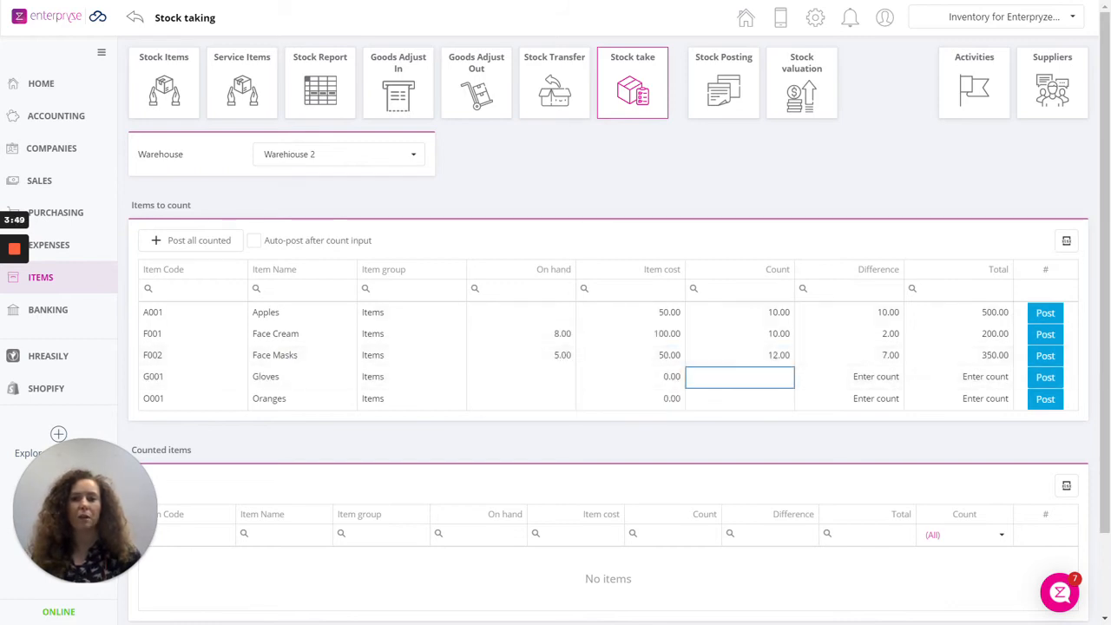
{"action": "mouse_move", "coordinate": [654, 271]}
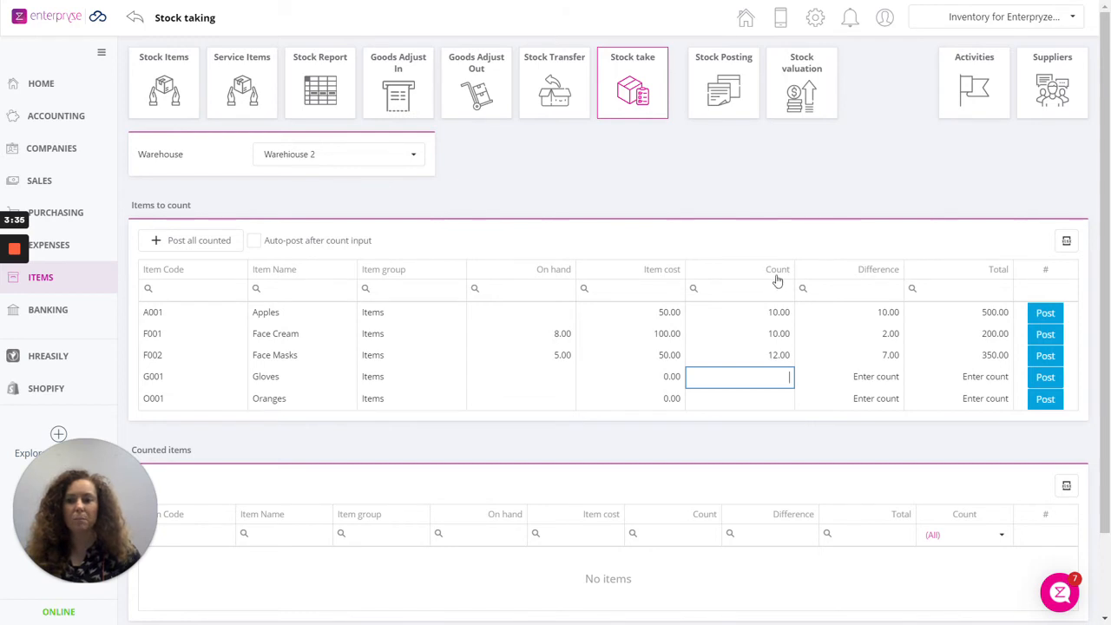
- Scroll down toward the Post all counted action below the counted rows
{"action": "scroll", "scroll_direction": "down", "scroll_amount": 3}
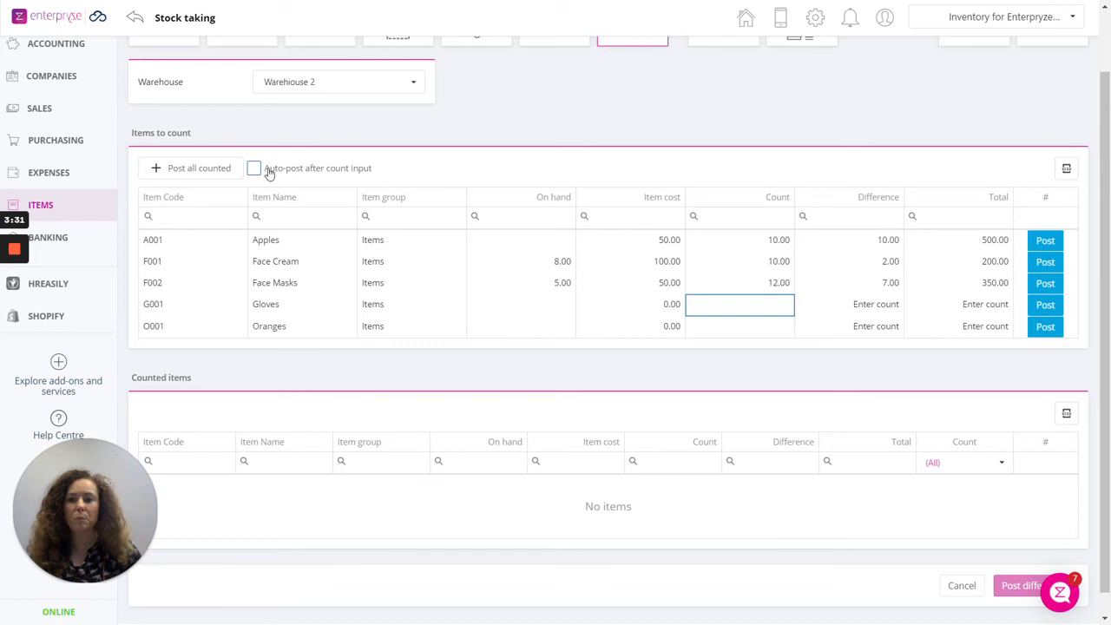
{"action": "mouse_move", "coordinate": [360, 178]}
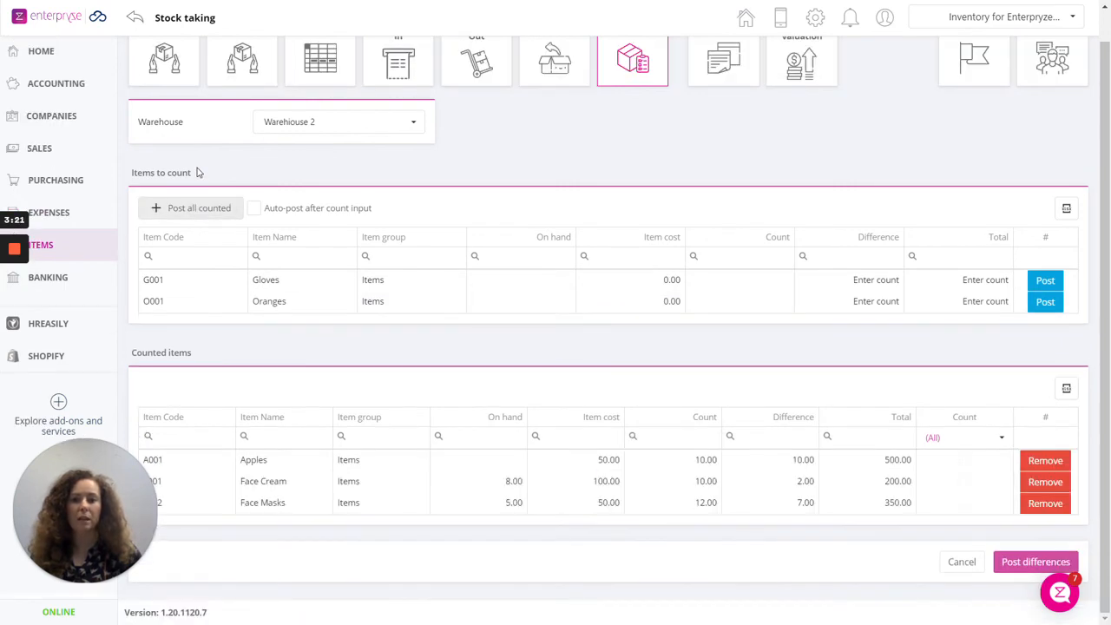
{"action": "mouse_move", "coordinate": [313, 400]}
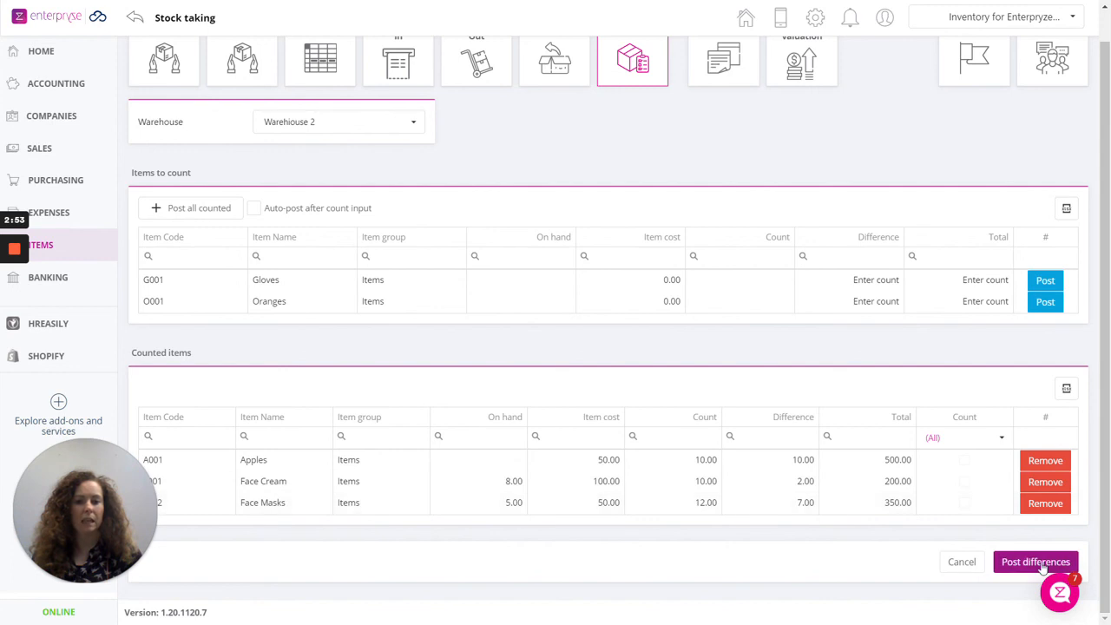
- Post the counted differences for Warehouse 2 to create a goods receipt
{"action": "left_click", "coordinate": [1036, 561]}
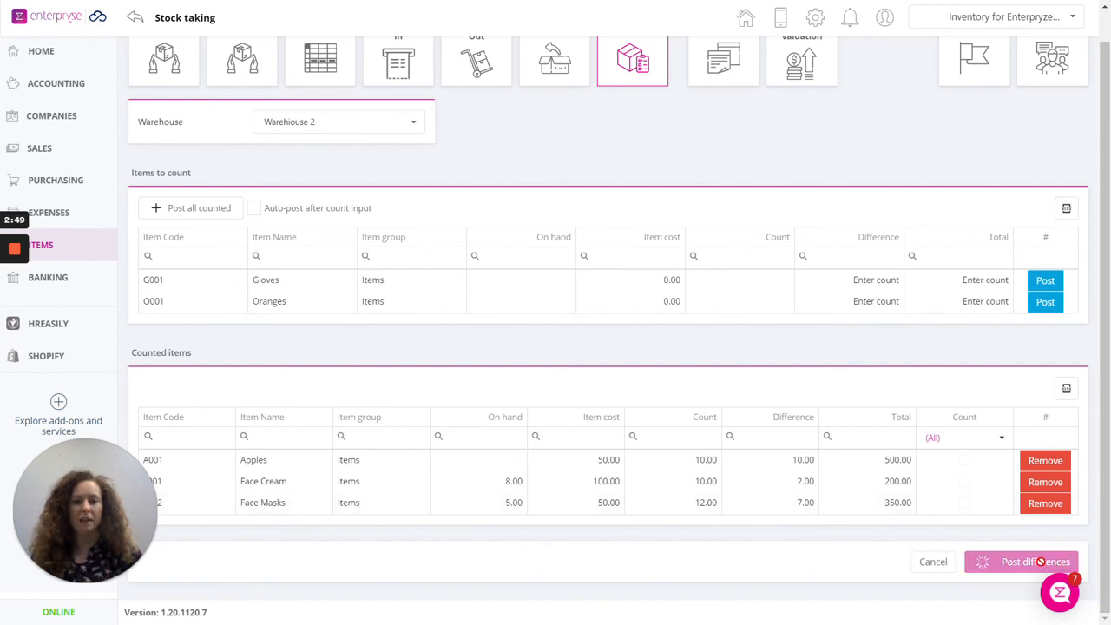
{"action": "left_click", "coordinate": [1035, 562]}
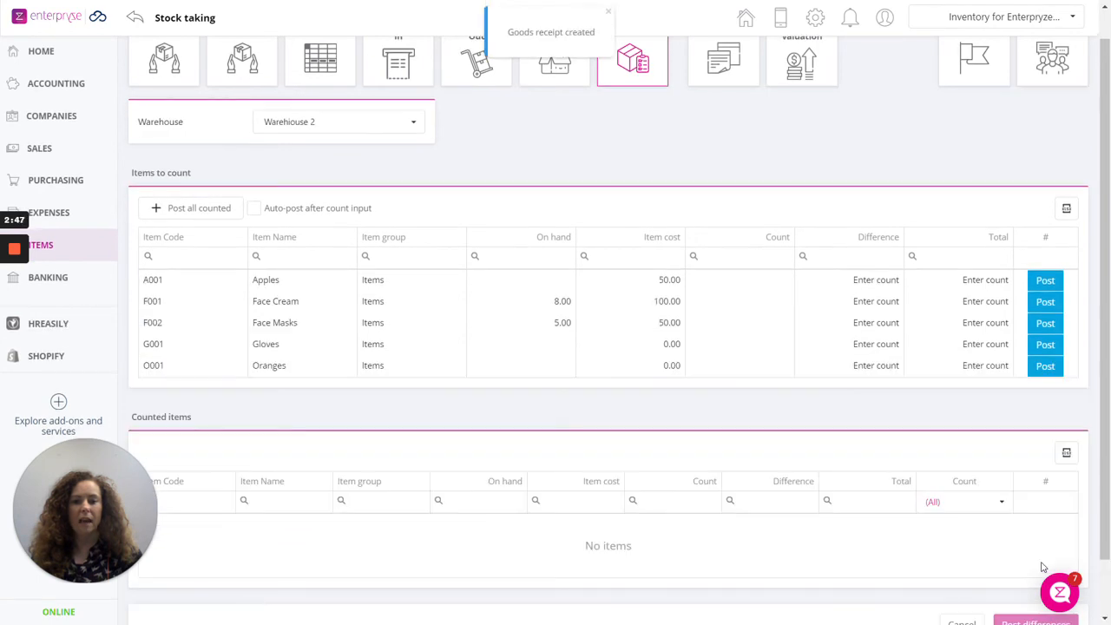
{"action": "mouse_move", "coordinate": [607, 137]}
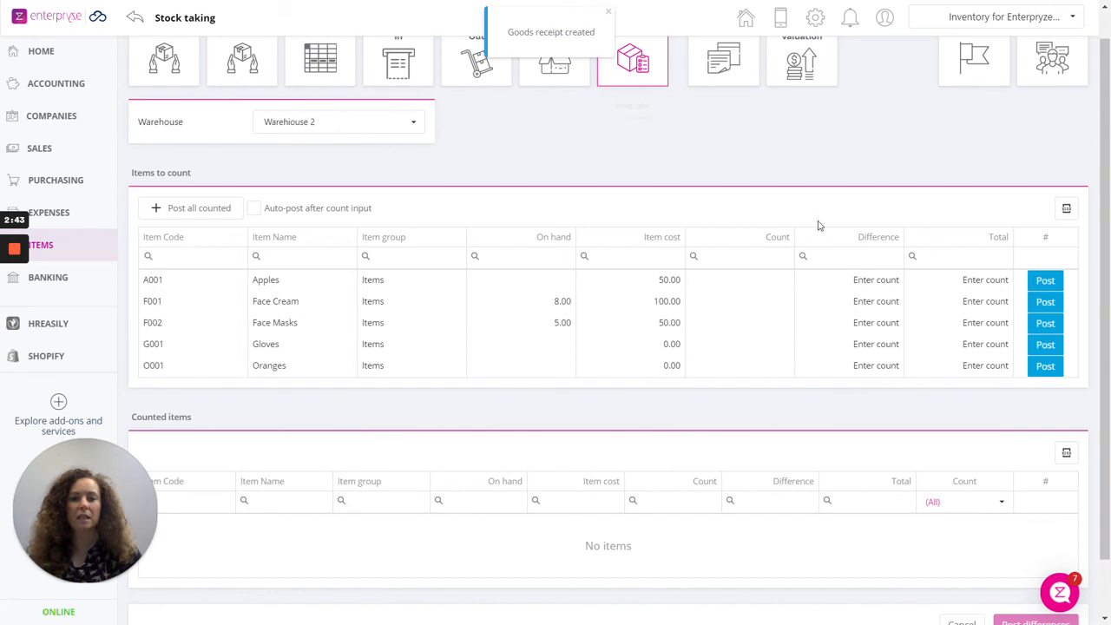
{"action": "mouse_move", "coordinate": [790, 176]}
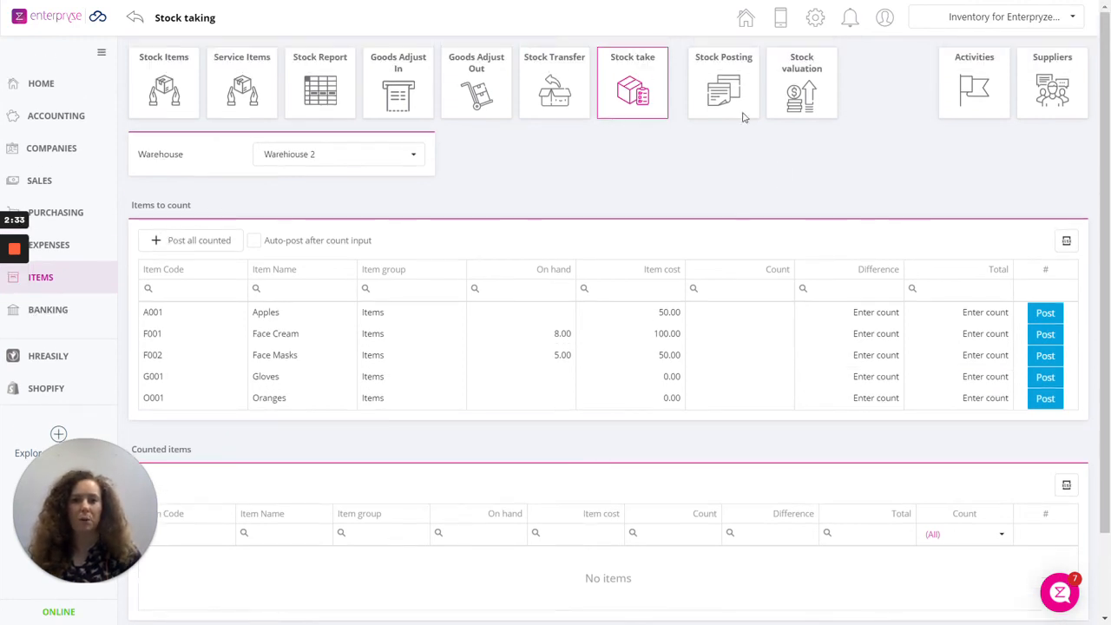
{"action": "mouse_move", "coordinate": [723, 95]}
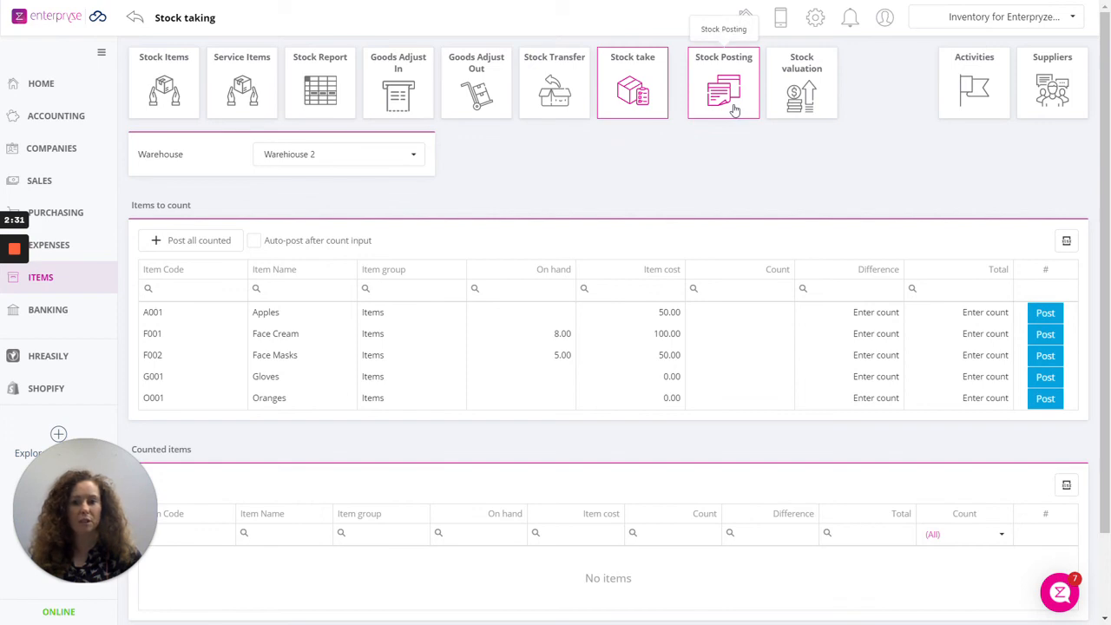
{"action": "mouse_move", "coordinate": [164, 87]}
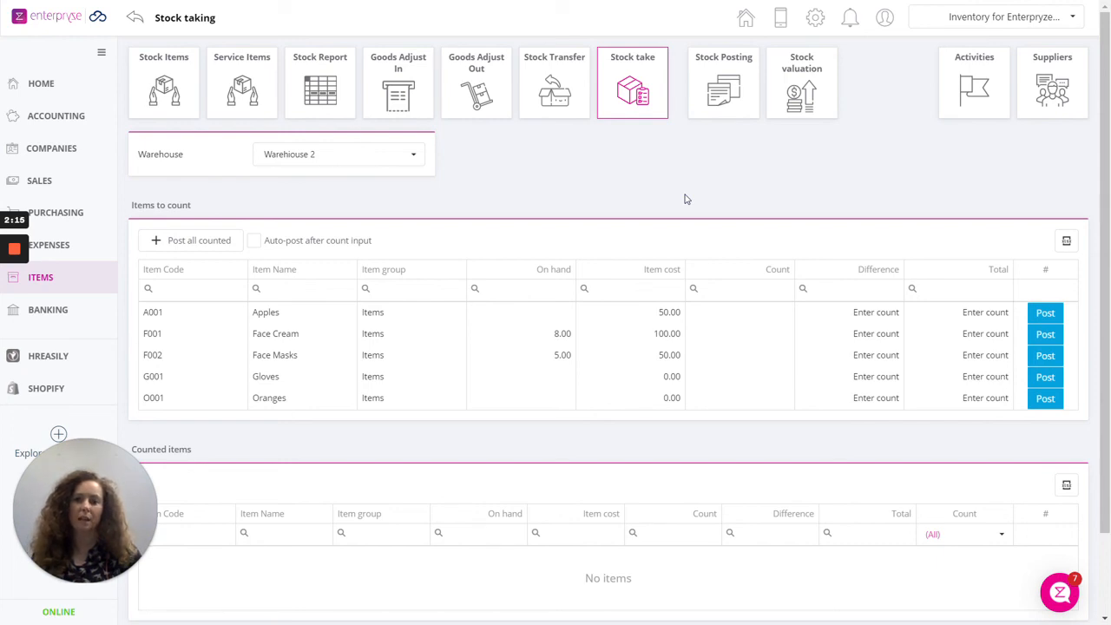
{"action": "mouse_move", "coordinate": [1029, 611]}
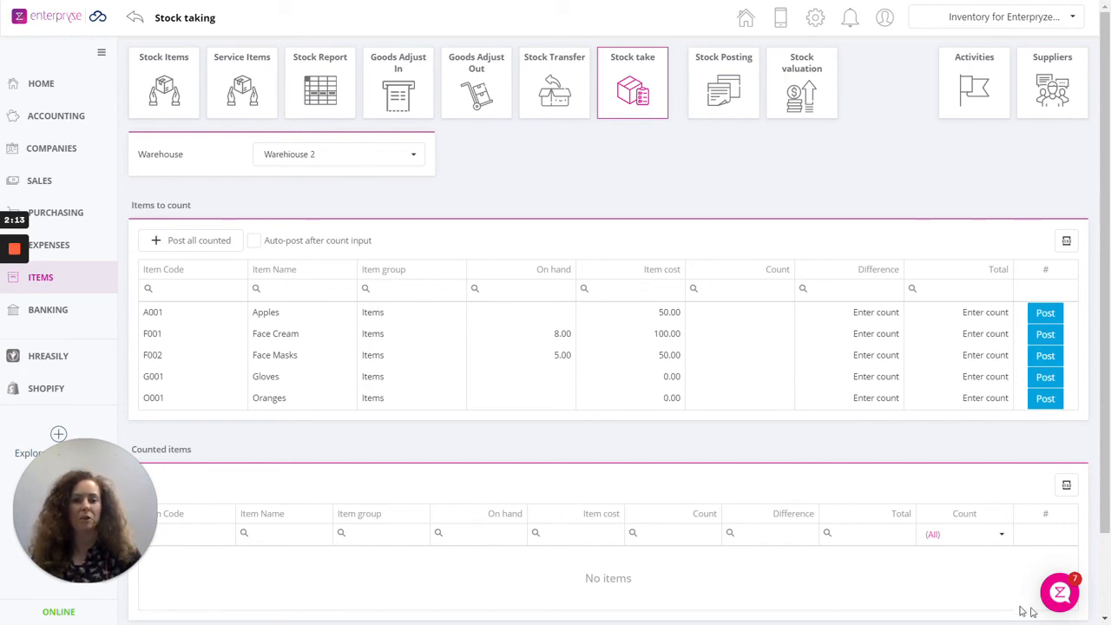
- Open the help chat widget offering messaging, article search and Help Centre
{"action": "left_click", "coordinate": [1059, 593]}
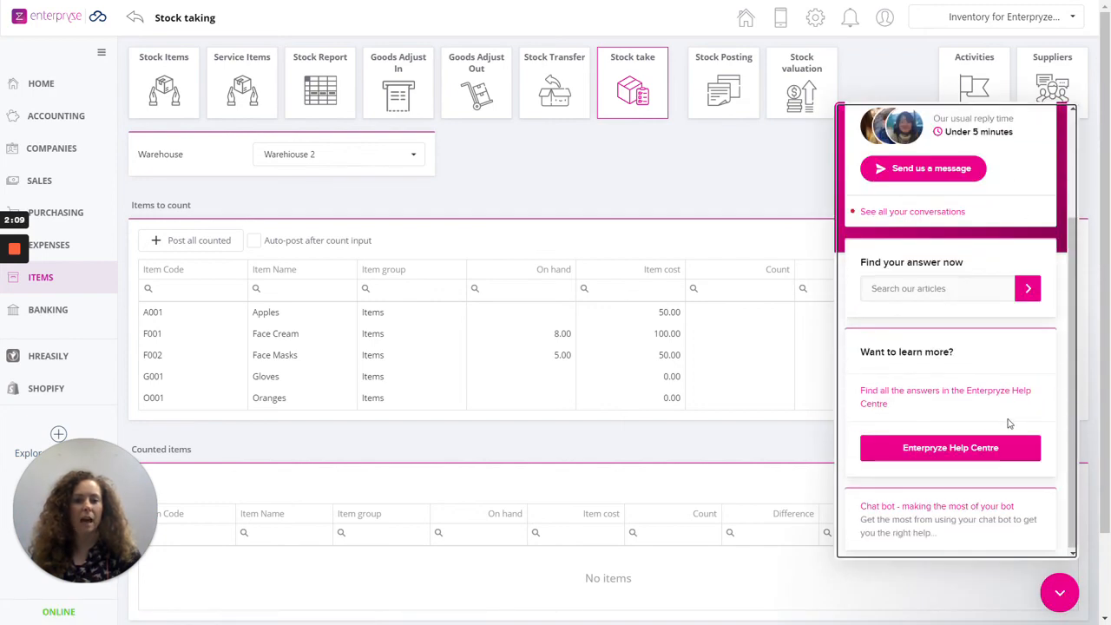
{"action": "mouse_move", "coordinate": [979, 460]}
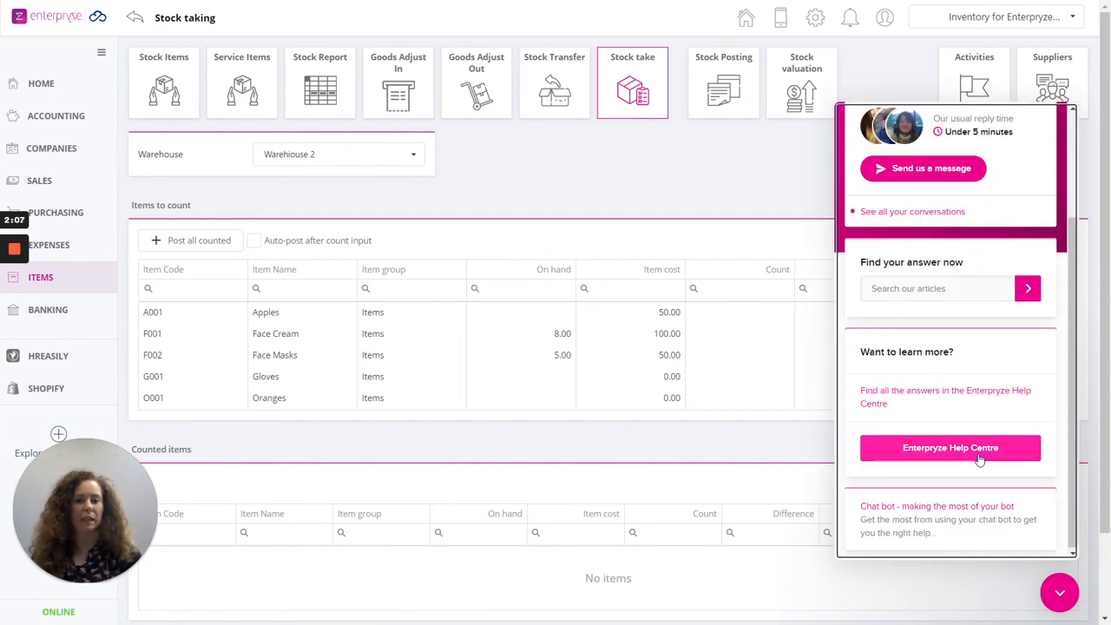